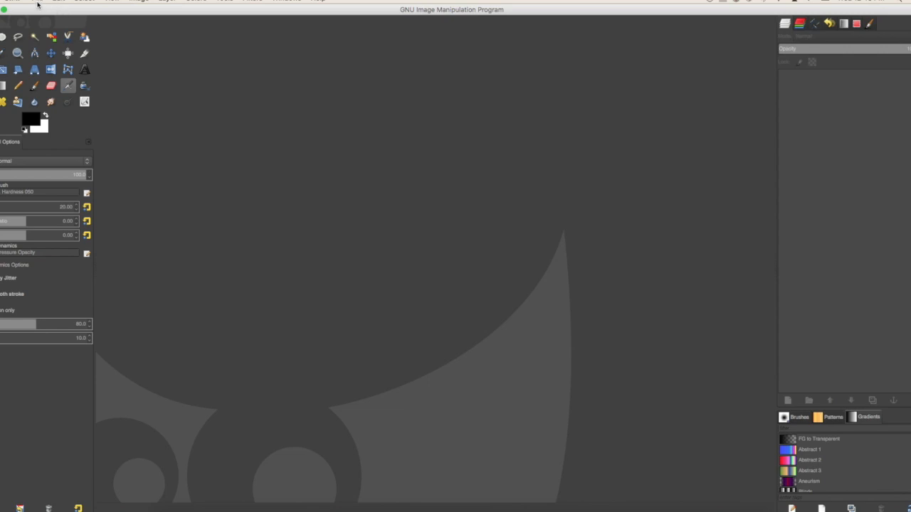
mouse_move(275, 117)
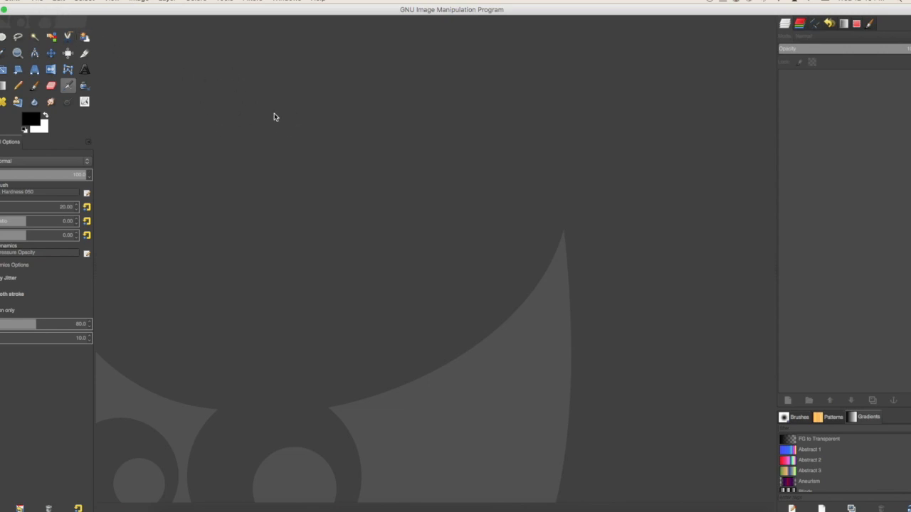
mouse_move(217, 106)
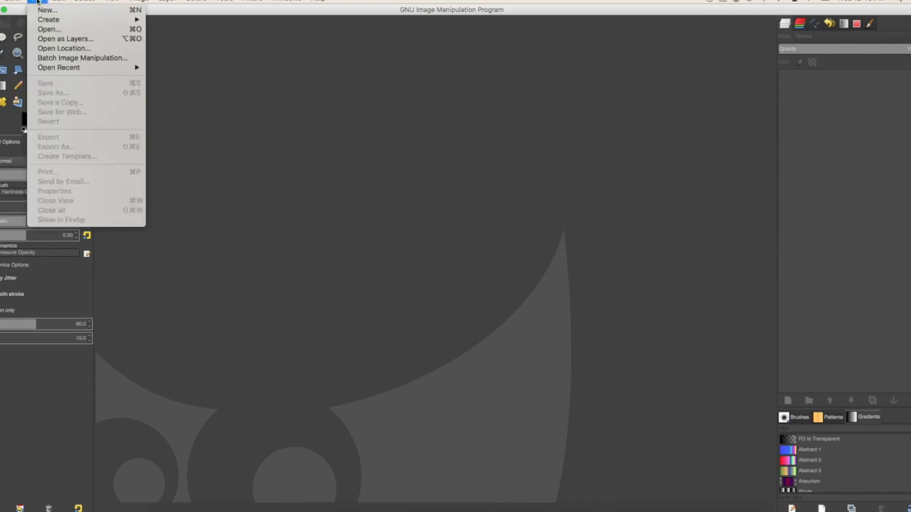
mouse_move(51, 10)
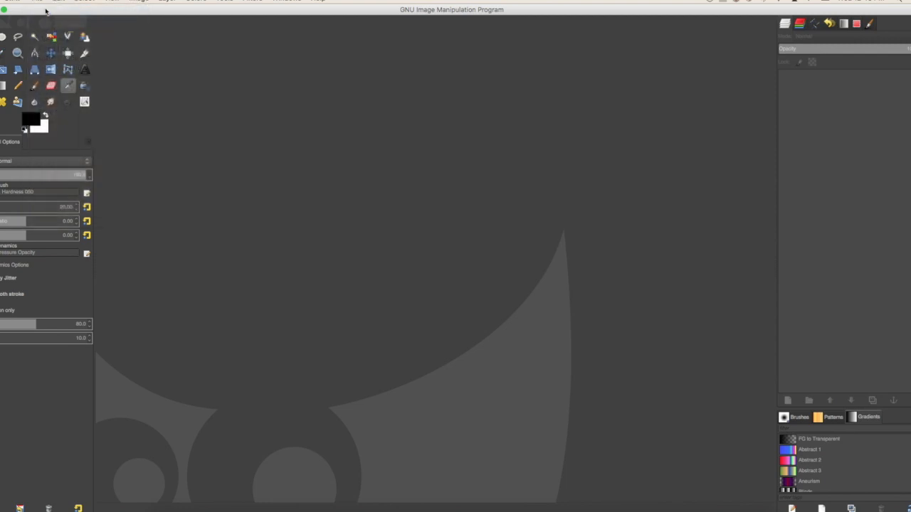
Start a new image and begin entering 3000 for its width and height.
click(36, 3)
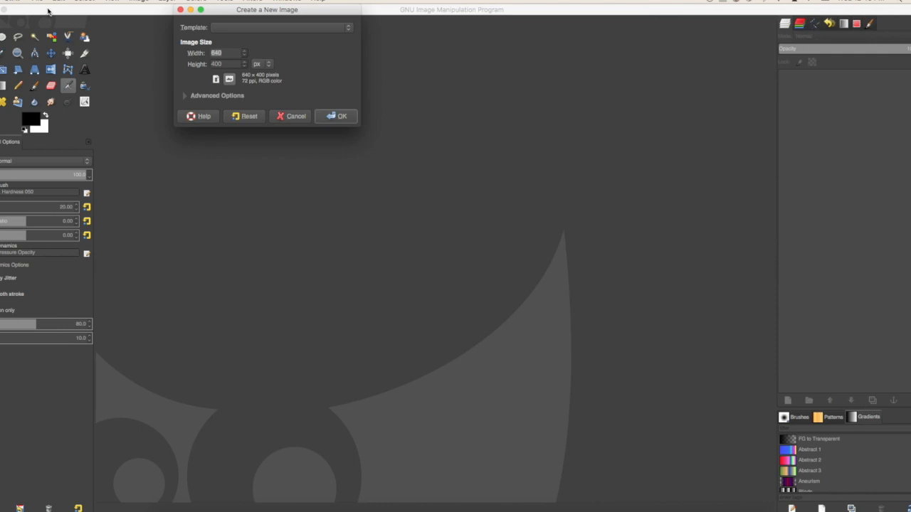
mouse_move(185, 54)
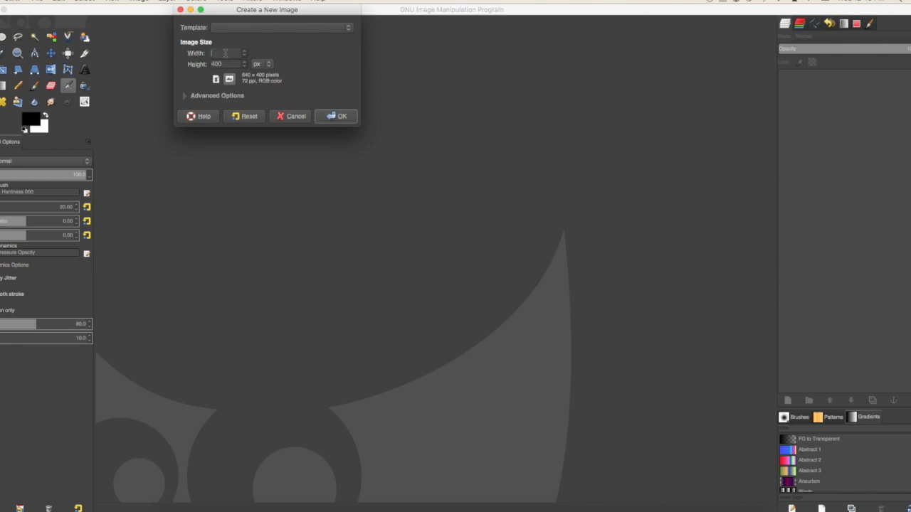
text(3)
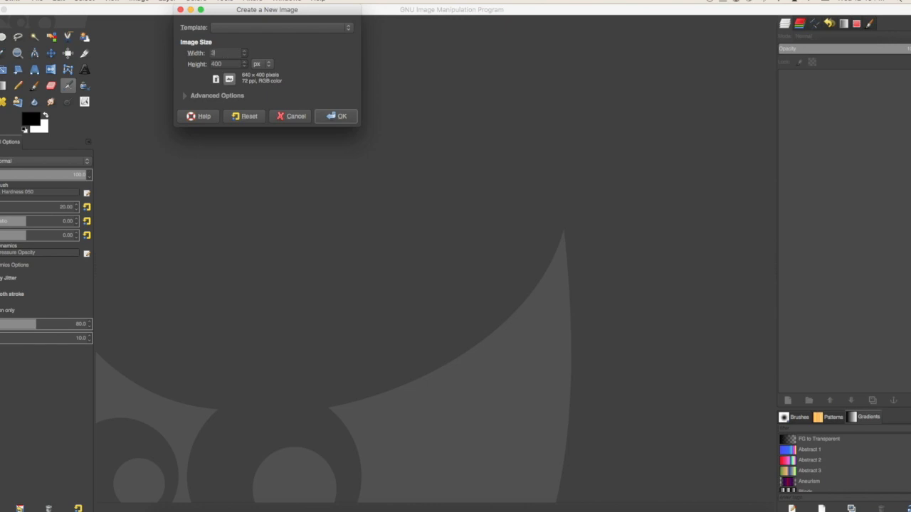
text(000)
click(229, 64)
text(3200)
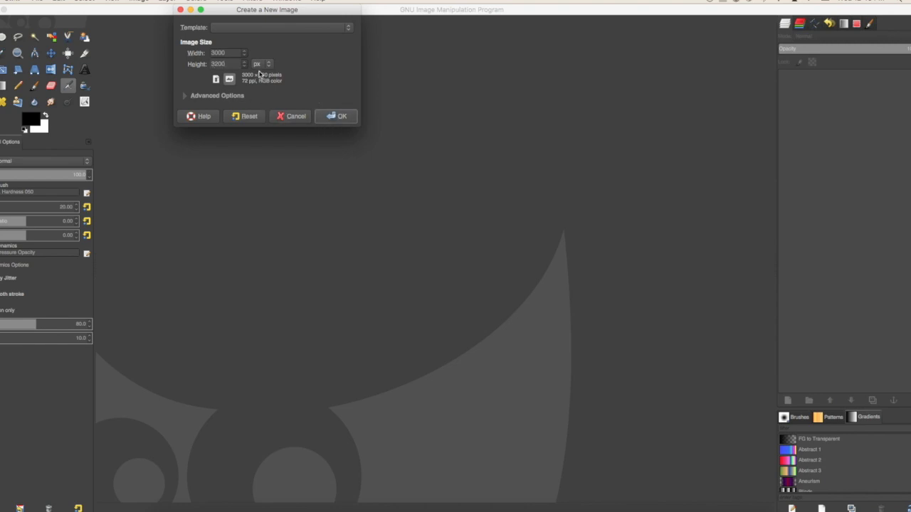
click(262, 63)
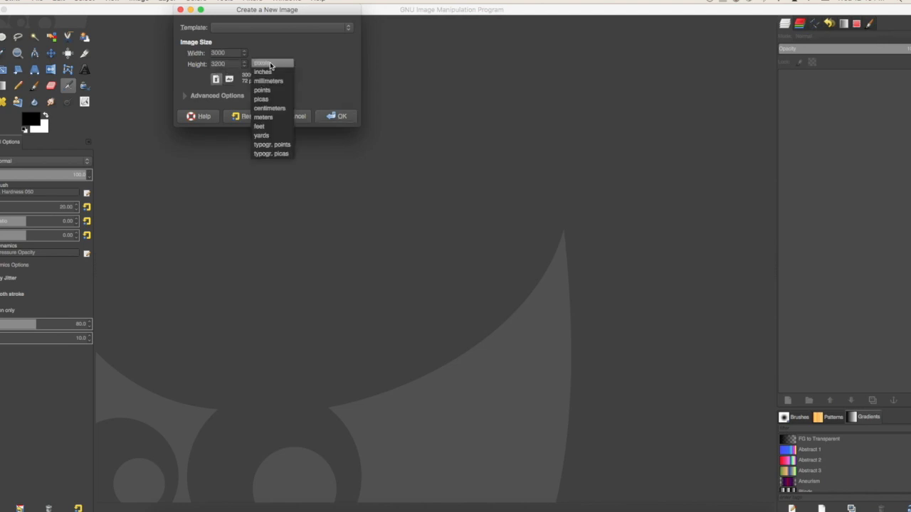
mouse_move(273, 73)
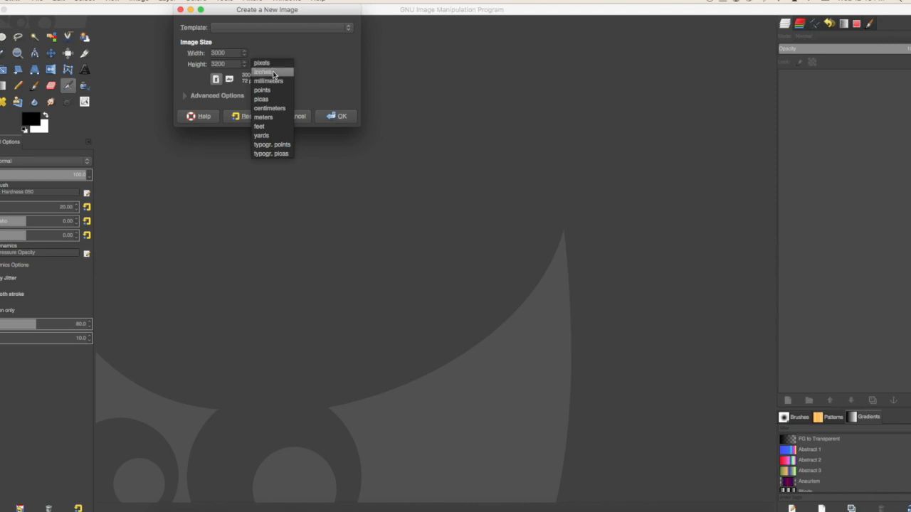
mouse_move(279, 80)
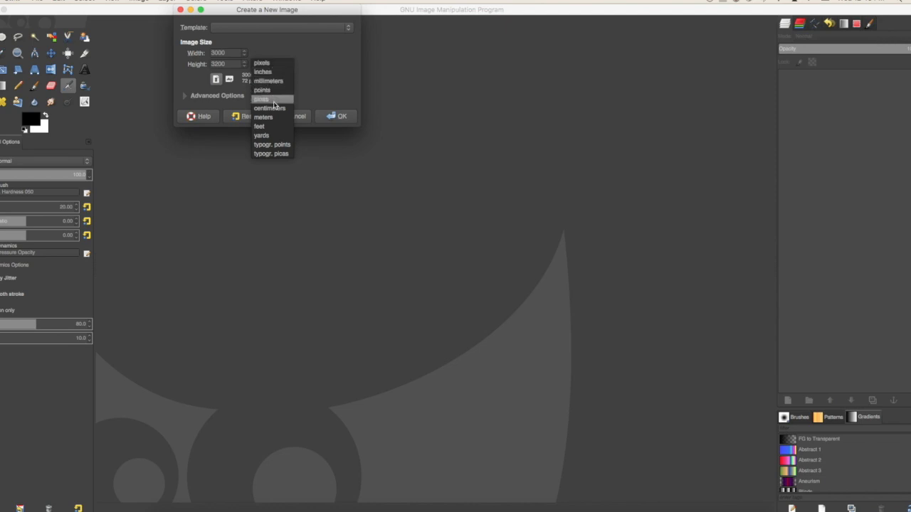
mouse_move(274, 126)
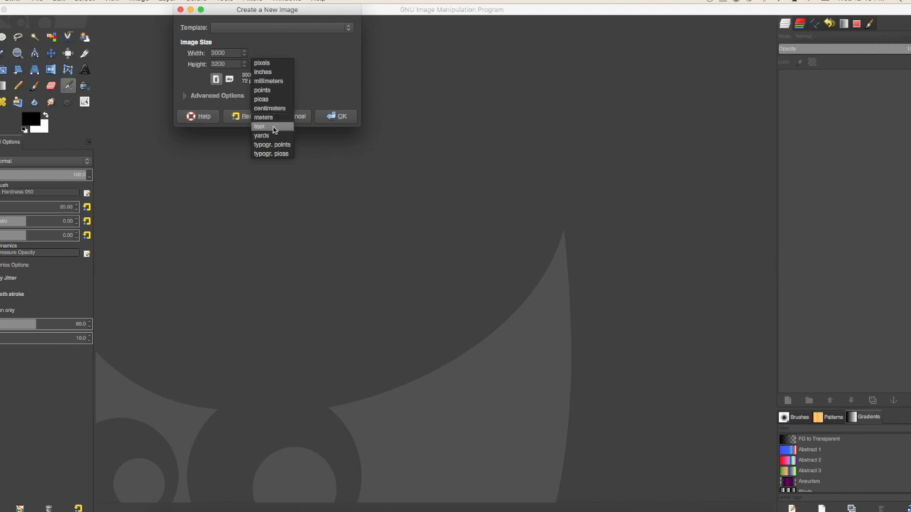
mouse_move(275, 153)
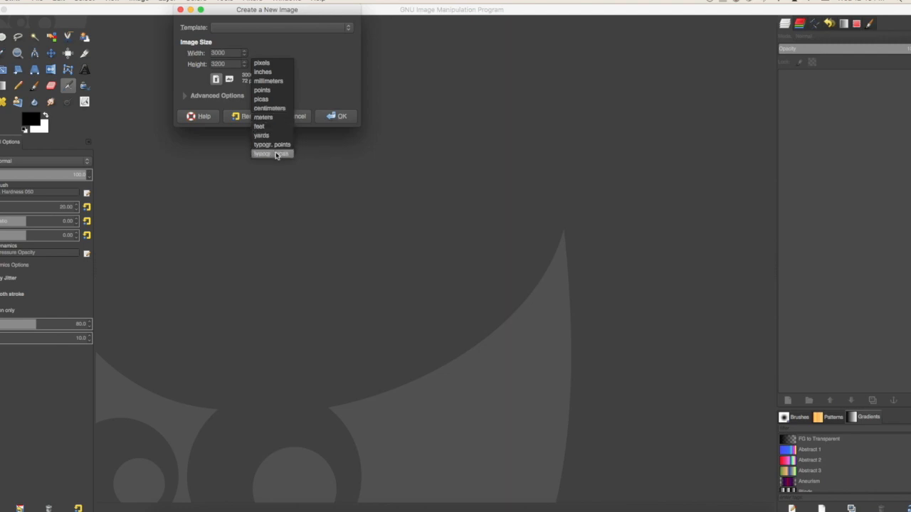
mouse_move(276, 83)
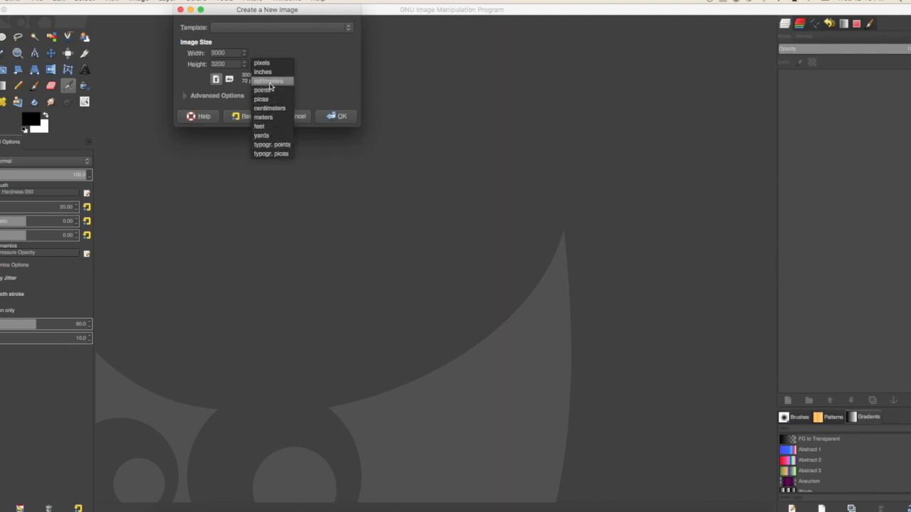
mouse_move(270, 66)
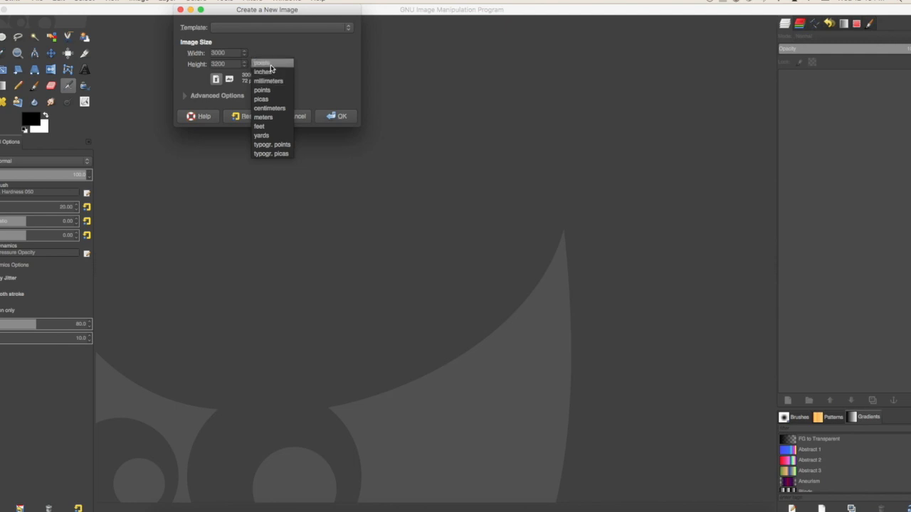
click(262, 63)
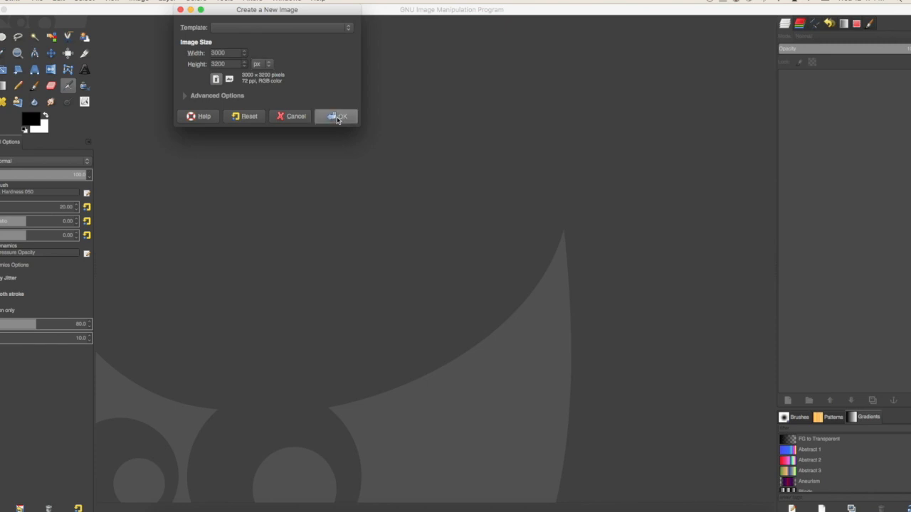
Confirm the dialog to create the blank white 3000 × 3000 pixel canvas.
click(341, 117)
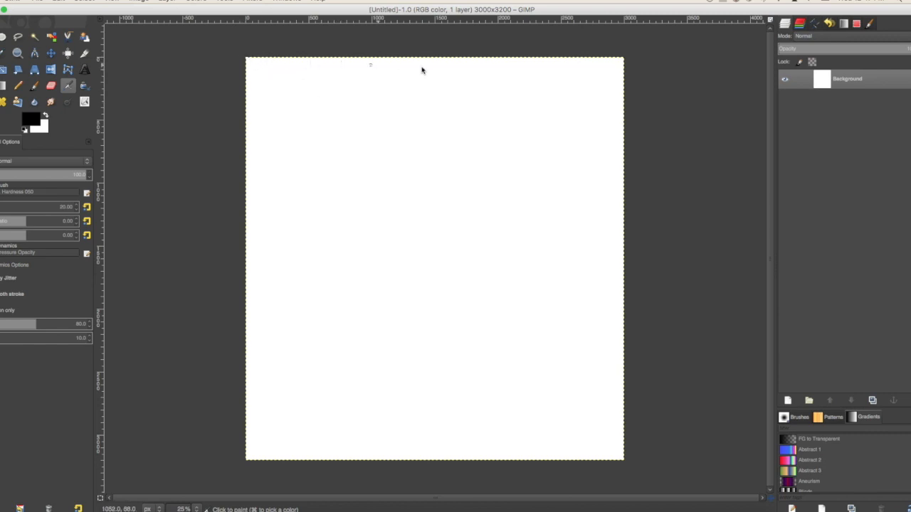
mouse_move(595, 411)
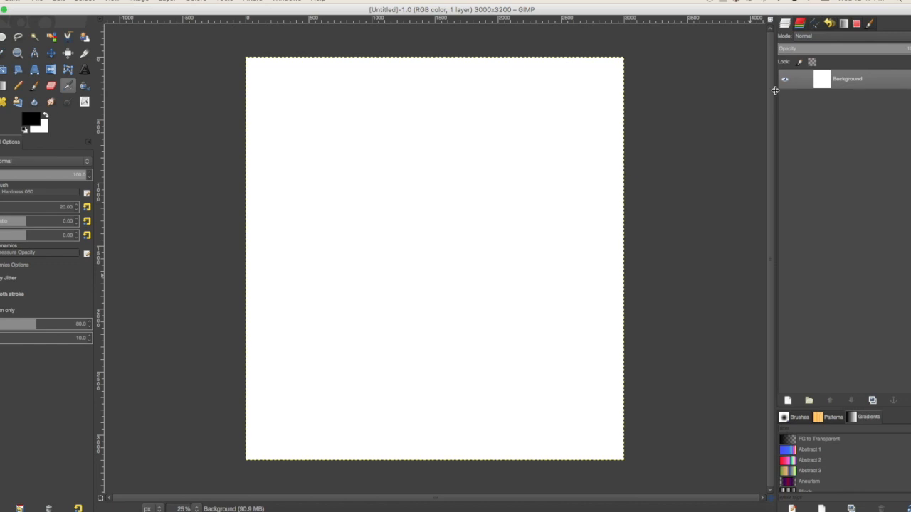
mouse_move(798, 108)
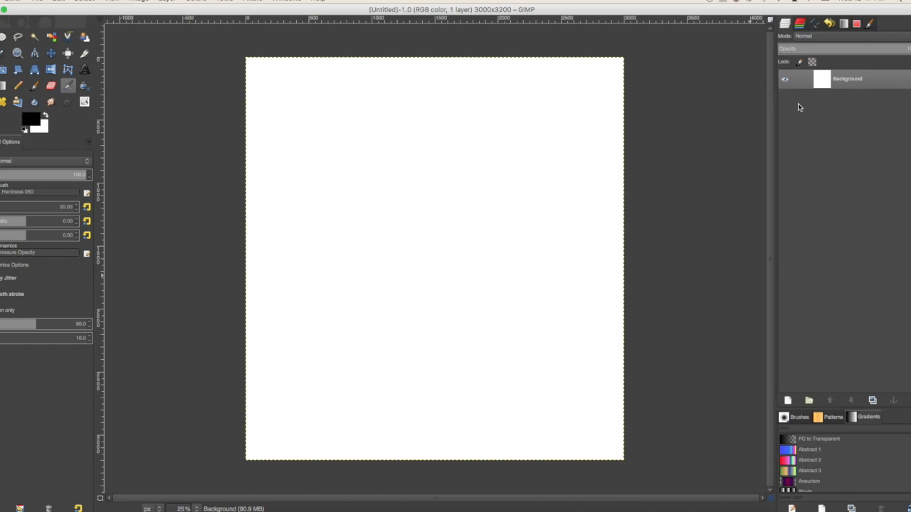